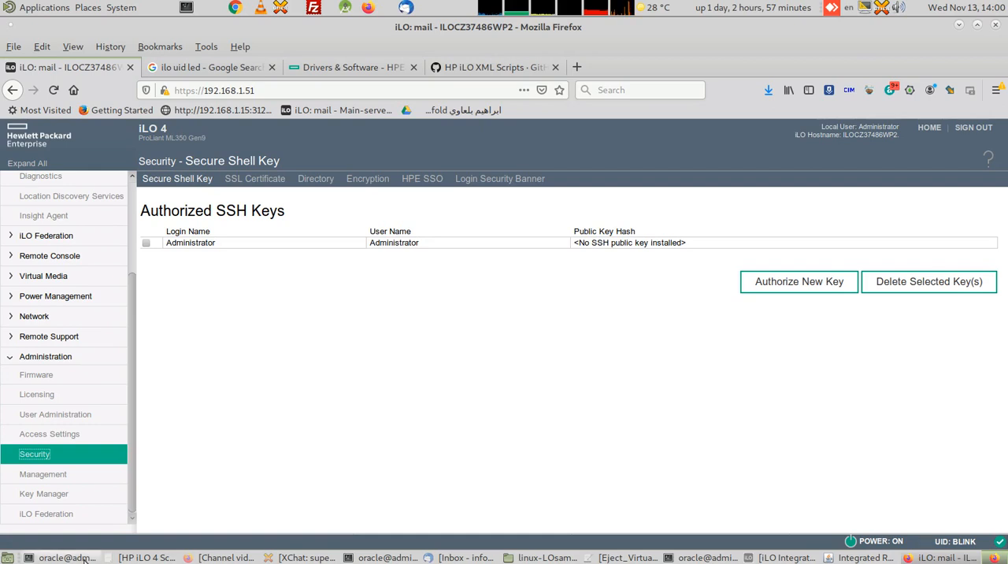
pyautogui.moveTo(63, 558)
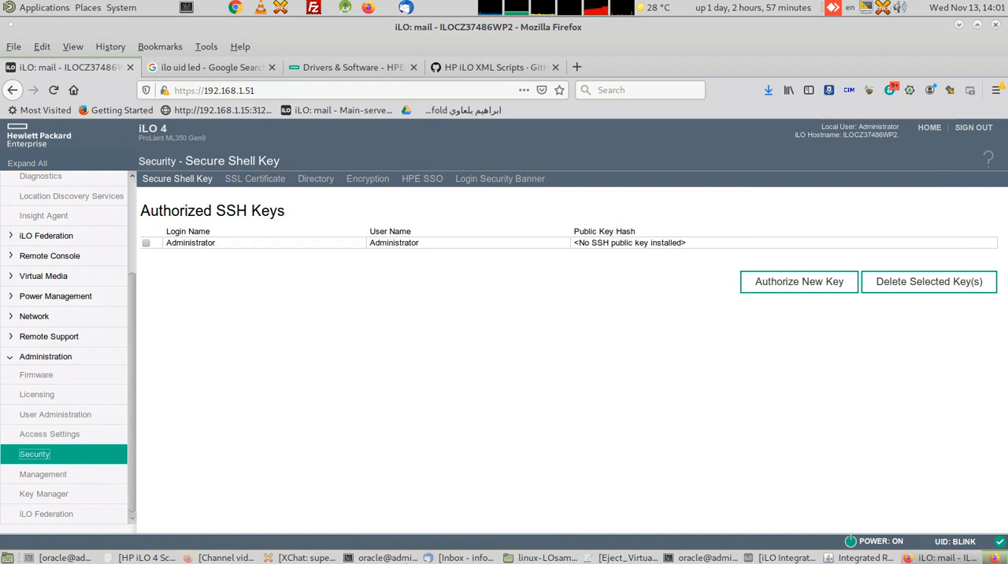
pyautogui.moveTo(469, 360)
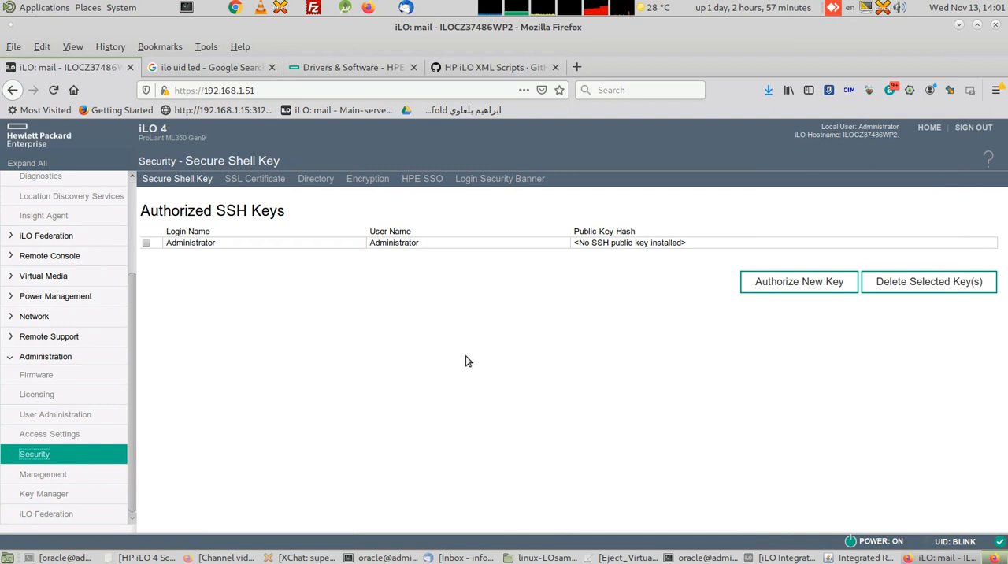
pyautogui.moveTo(132, 198)
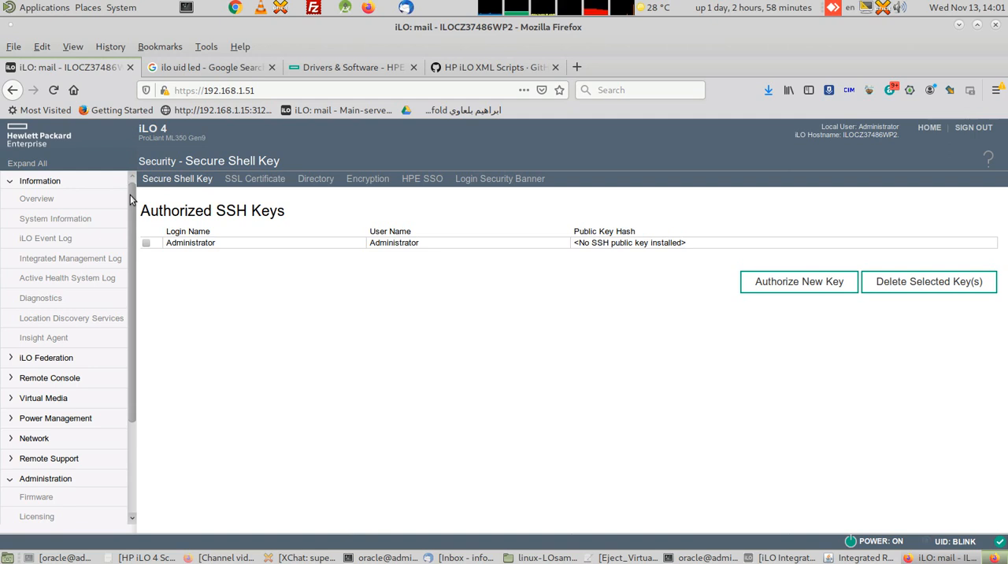
pyautogui.moveTo(546, 494)
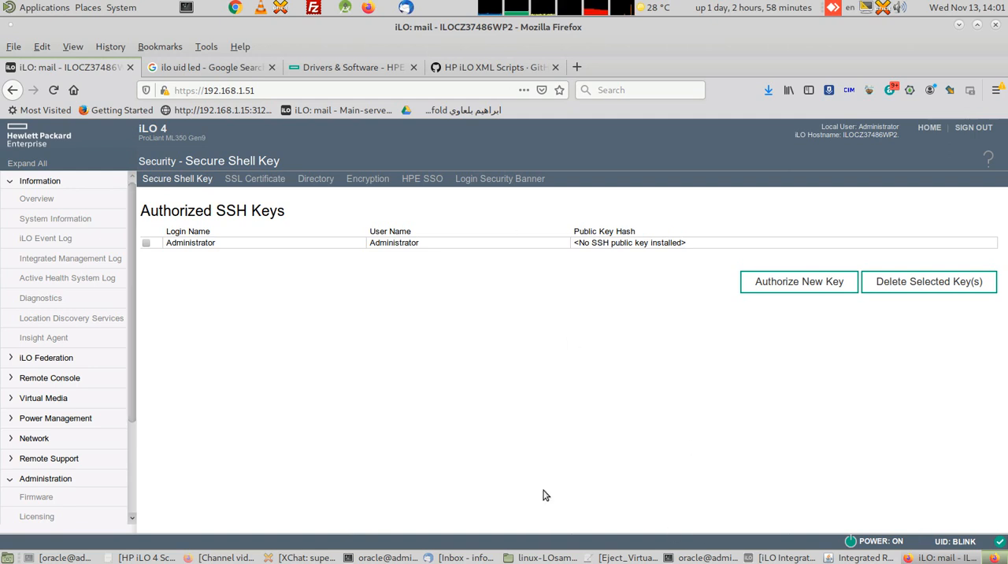
pyautogui.moveTo(485, 549)
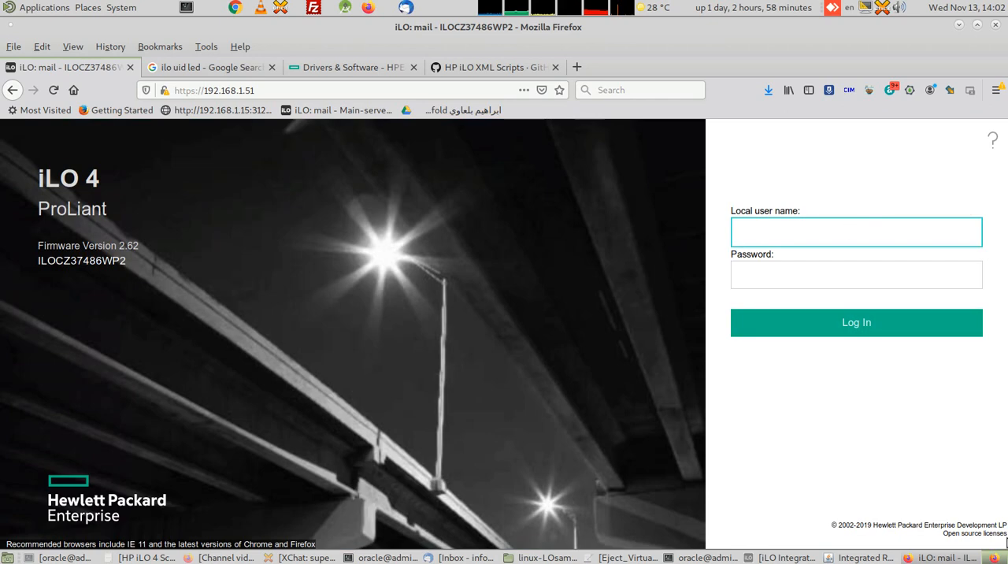
# - Log in to iLO with the Administrator credentials
pyautogui.write('Admis')
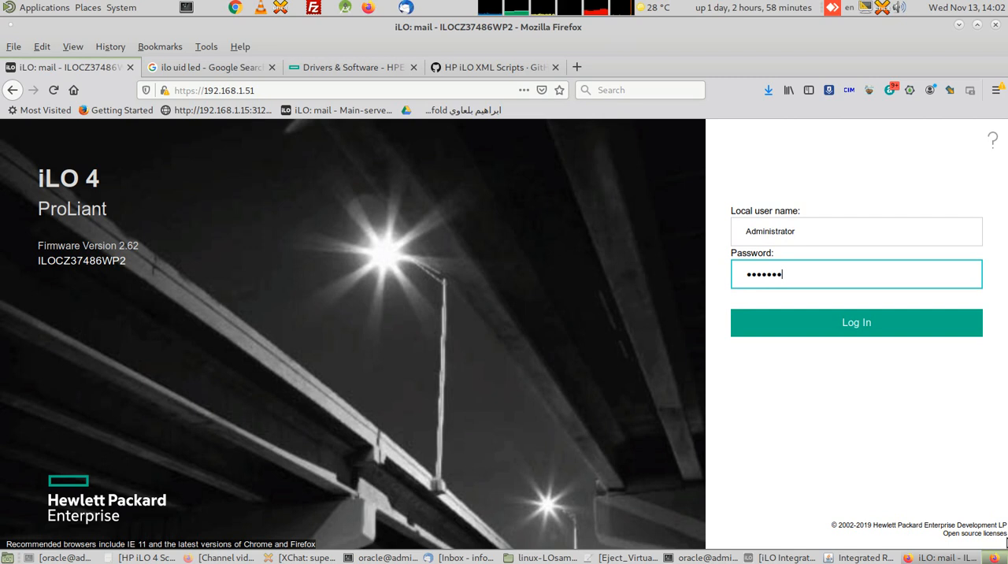
pyautogui.click(857, 322)
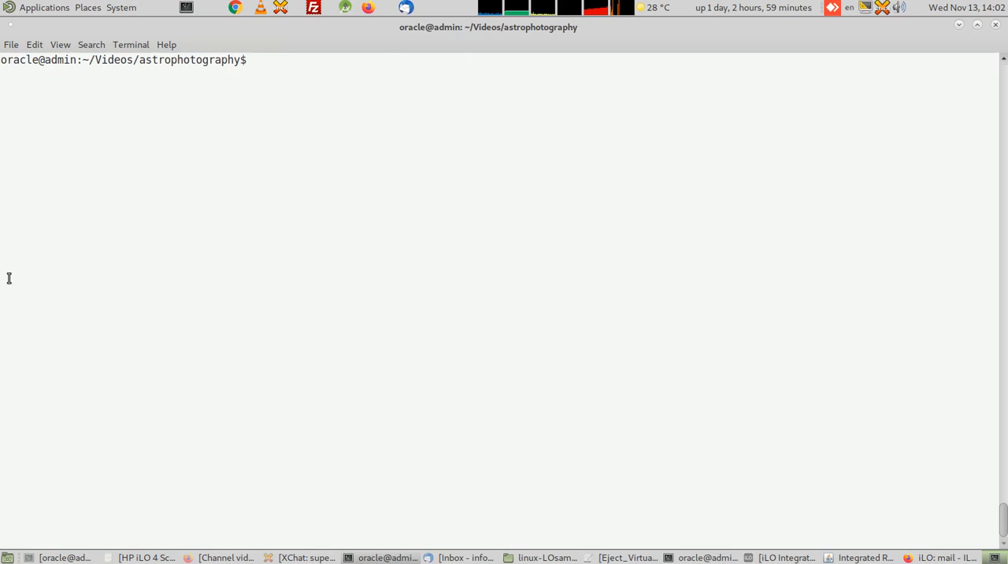
pyautogui.write('ssh')
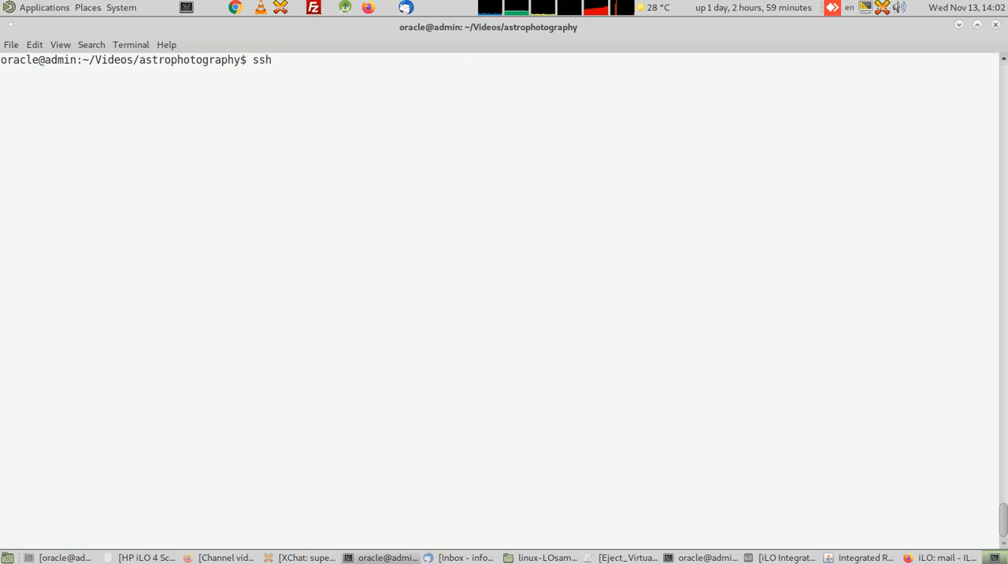
pyautogui.write('Adminis')
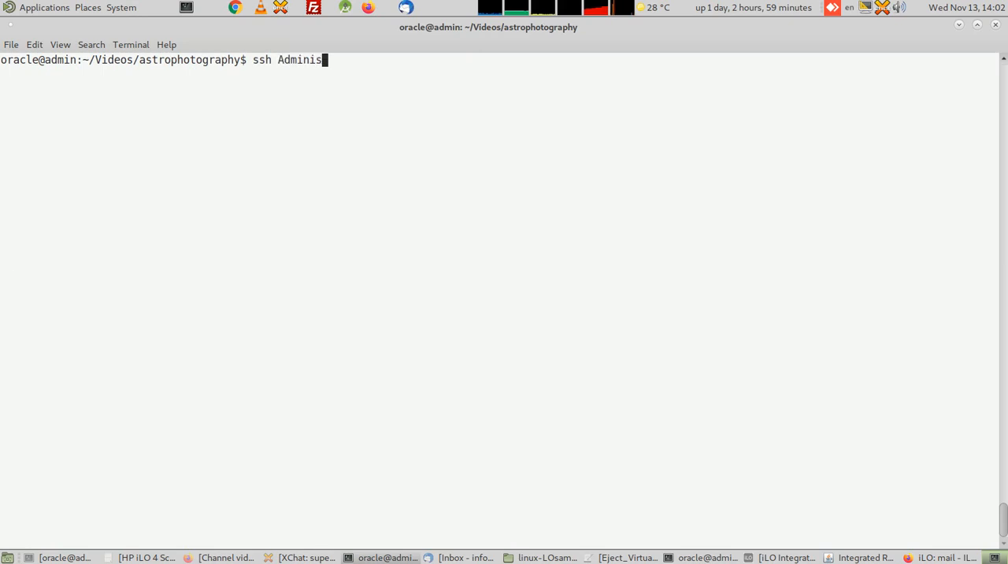
pyautogui.write('rat')
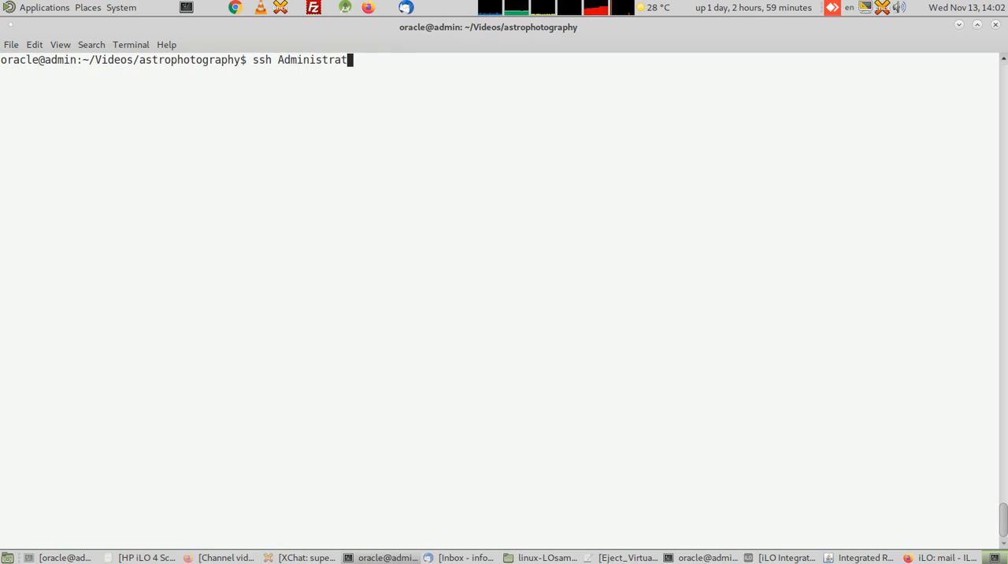
pyautogui.write('or@')
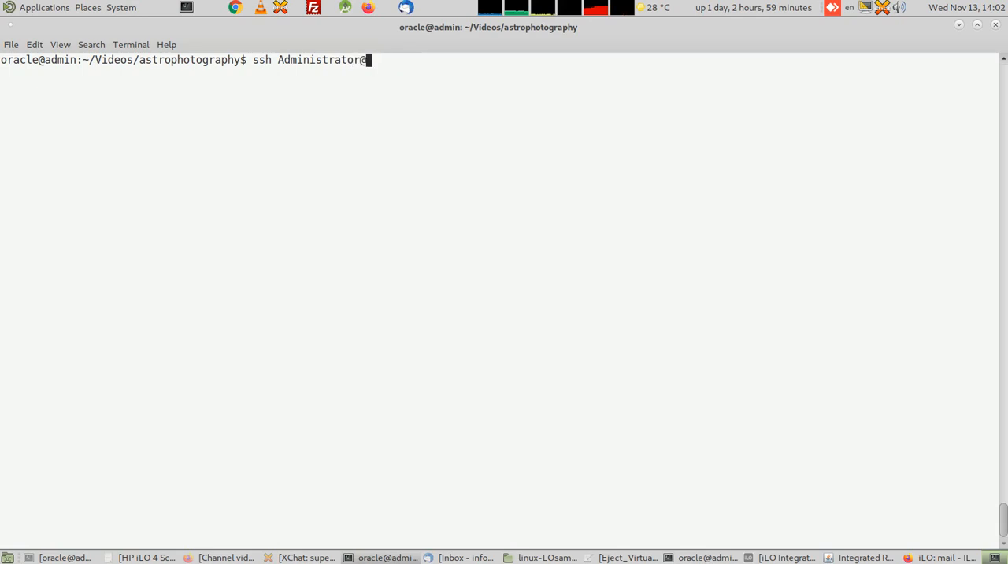
pyautogui.write('192.168.')
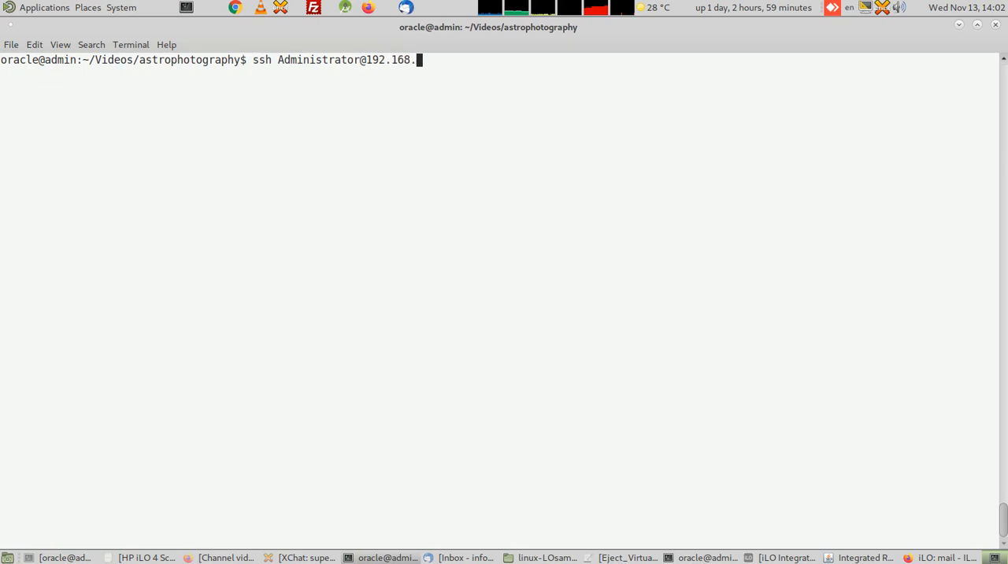
pyautogui.write('1.51')
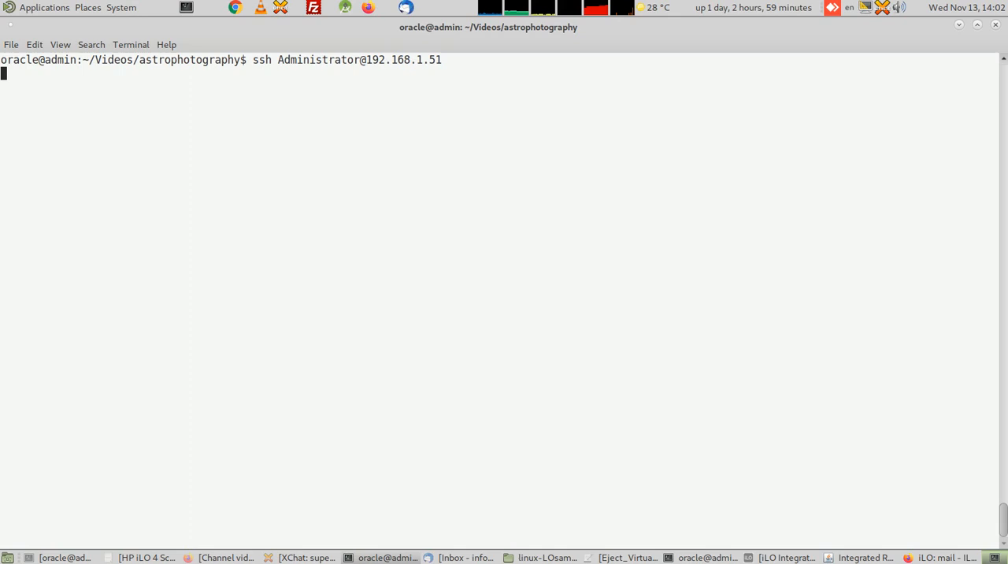
pyautogui.press('Return')
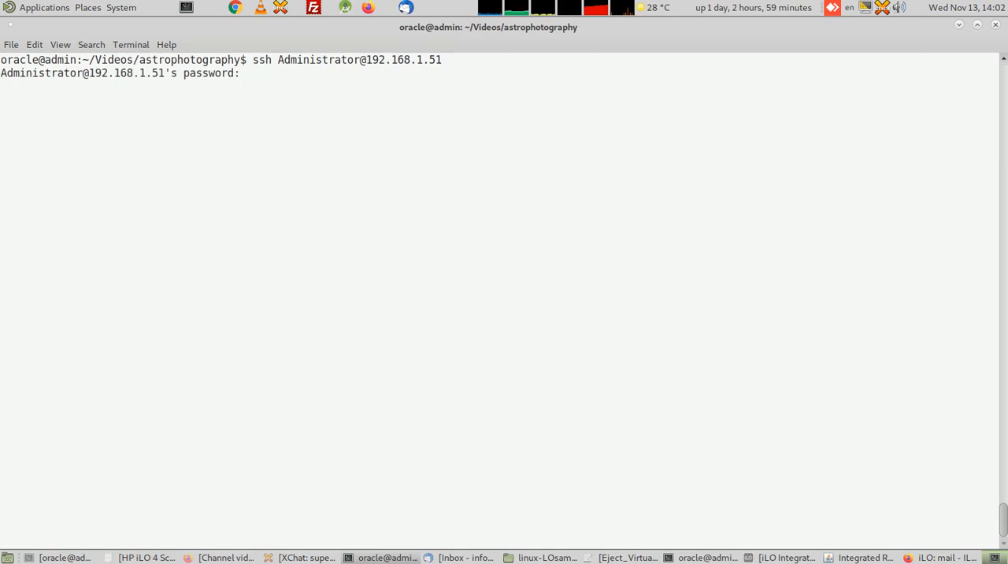
pyautogui.press('Return')
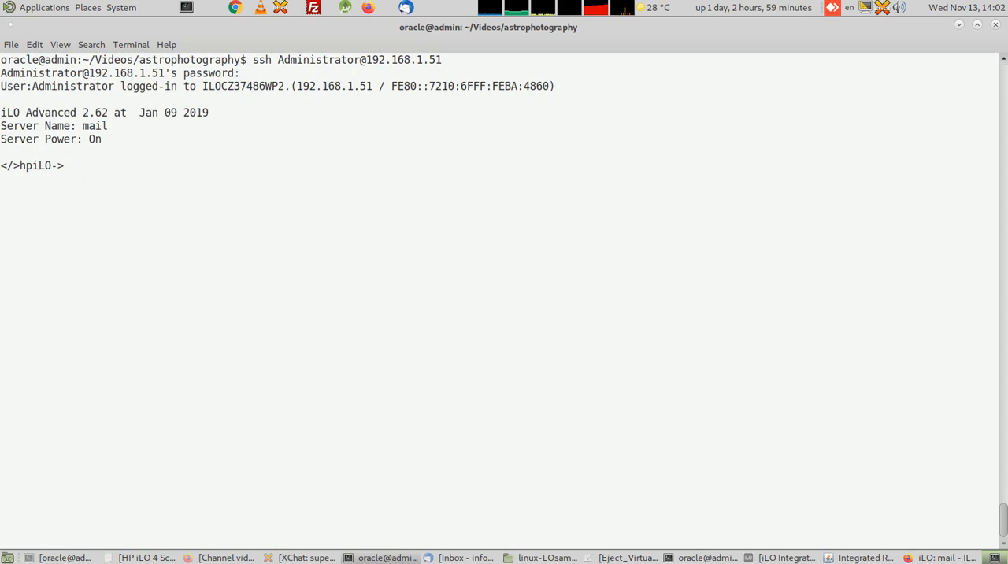
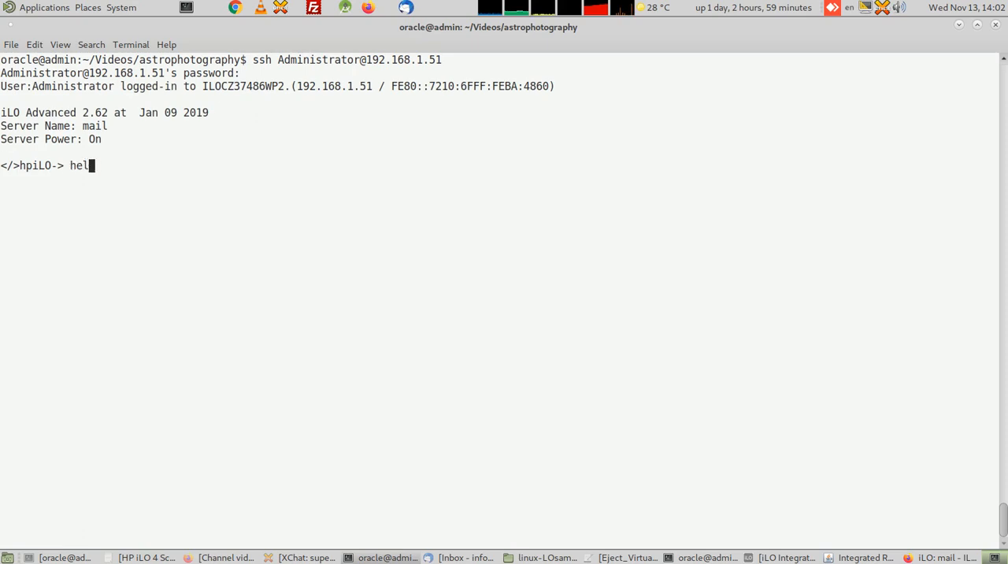
# - Run help at the iLO prompt to list the supported CLI commands
pyautogui.press('Return')
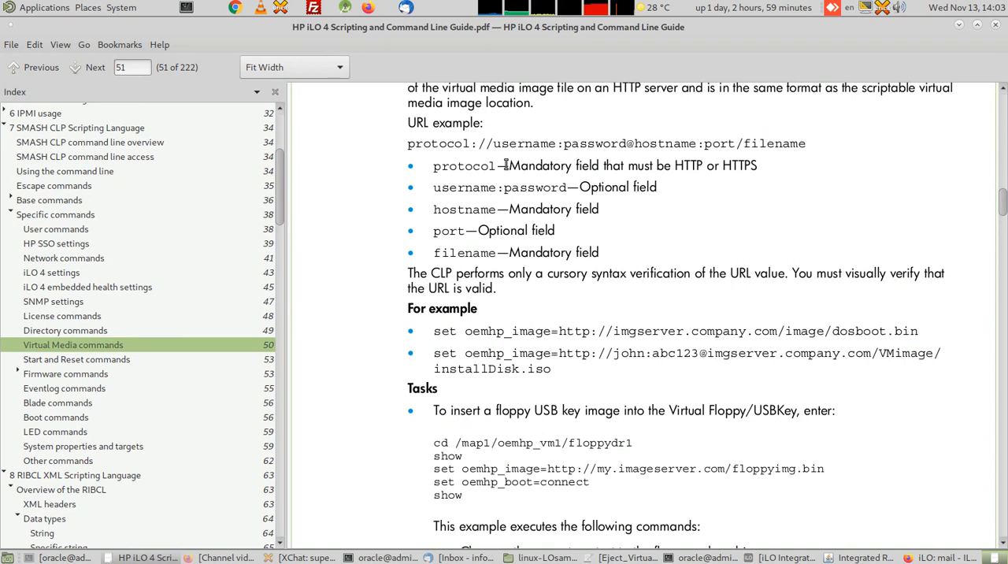
pyautogui.moveTo(507, 164)
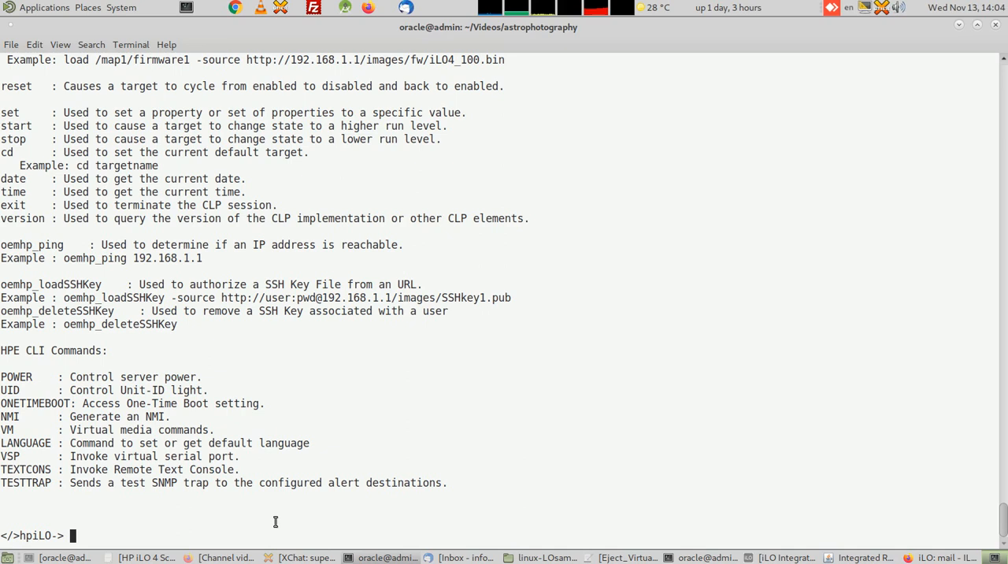
pyautogui.click(149, 558)
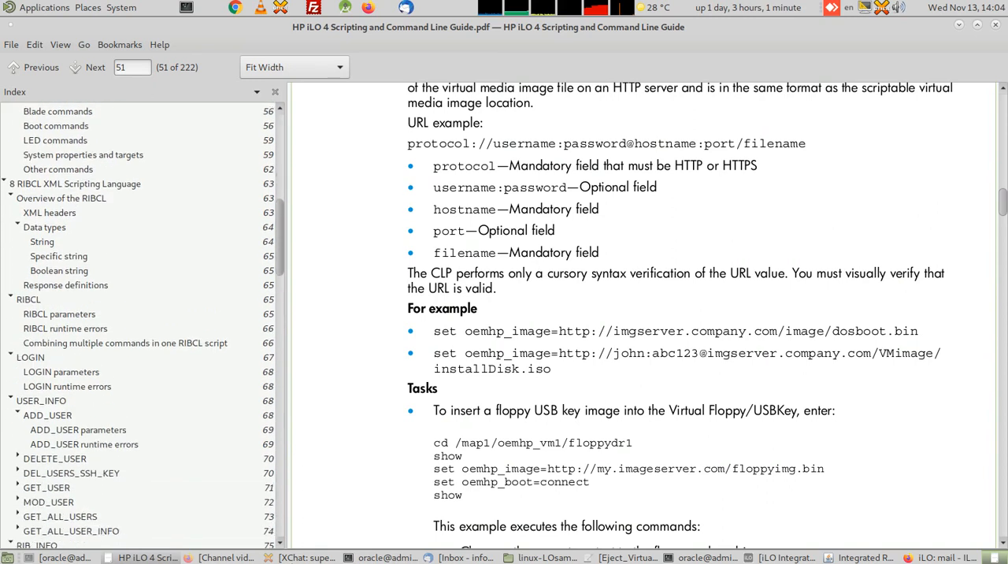
# - Jump from the Index pane to chapter 8 RIBCL XML Scripting Language on page 63
pyautogui.scroll(-3)
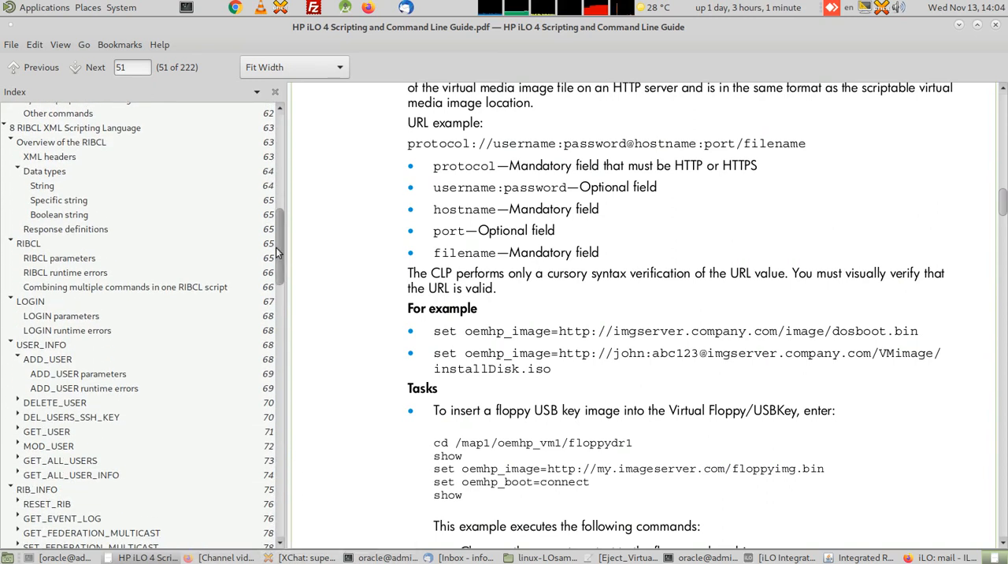
pyautogui.scroll(-3)
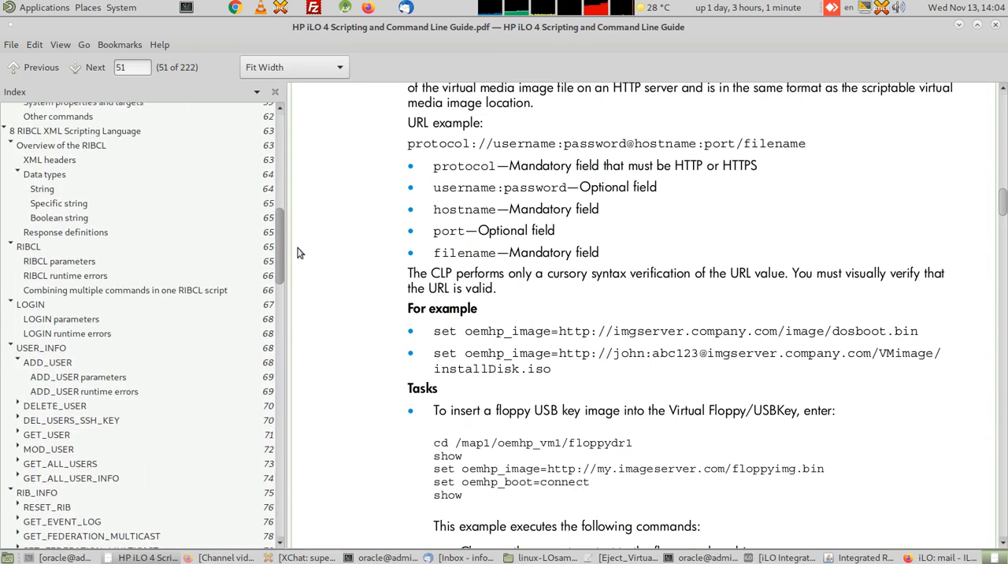
pyautogui.click(76, 131)
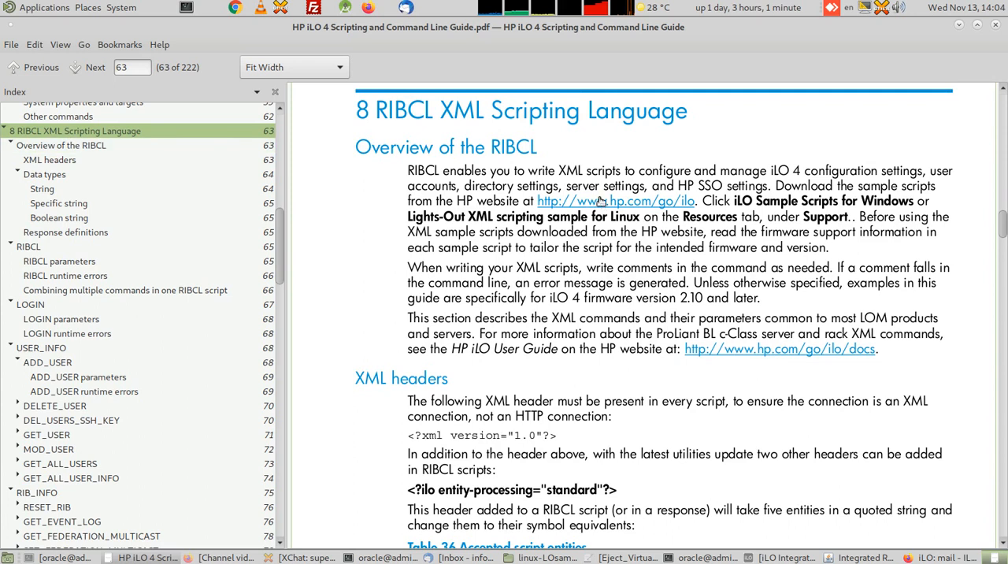
pyautogui.moveTo(598, 200)
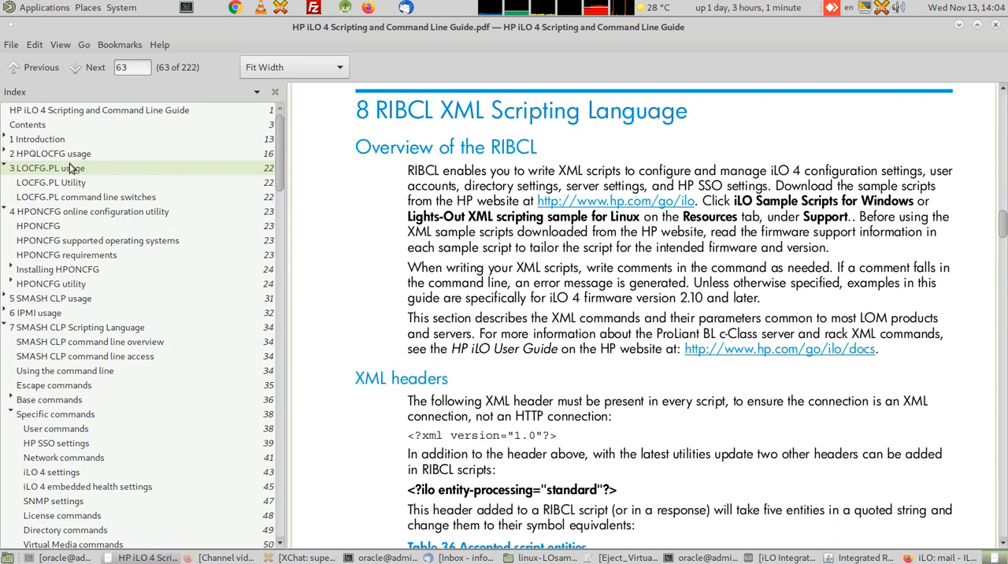
pyautogui.click(50, 181)
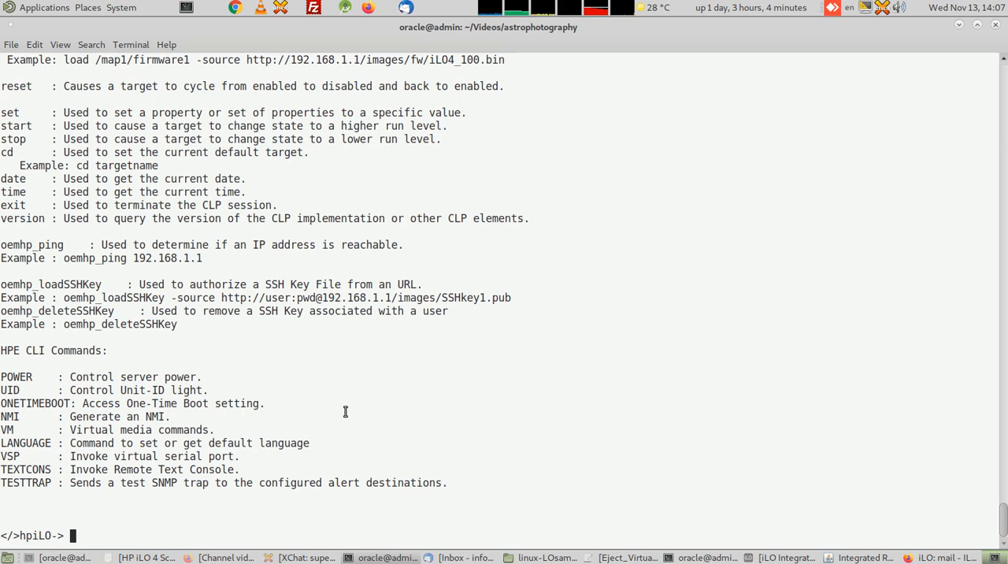
pyautogui.moveTo(423, 391)
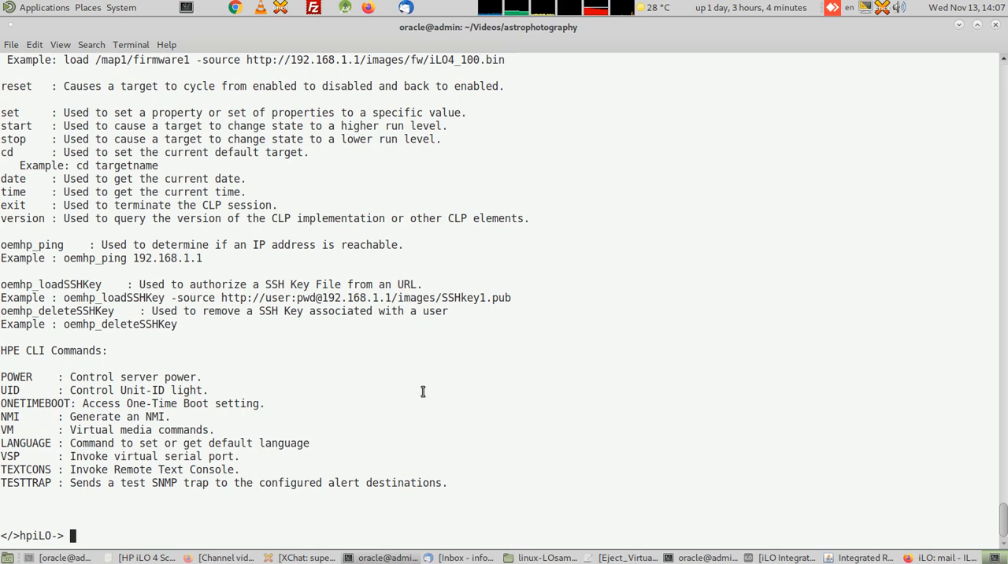
pyautogui.moveTo(804, 448)
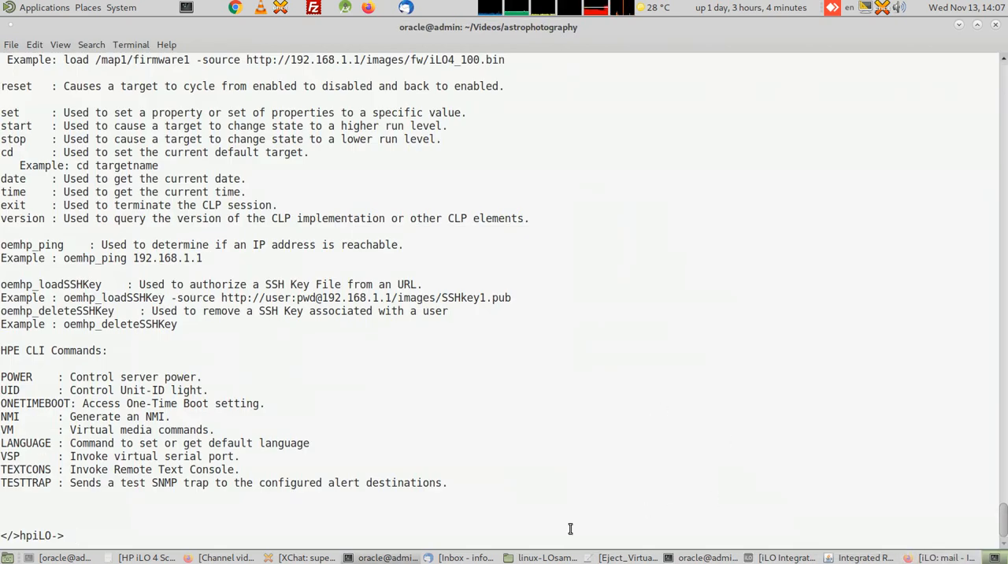
pyautogui.moveTo(386, 558)
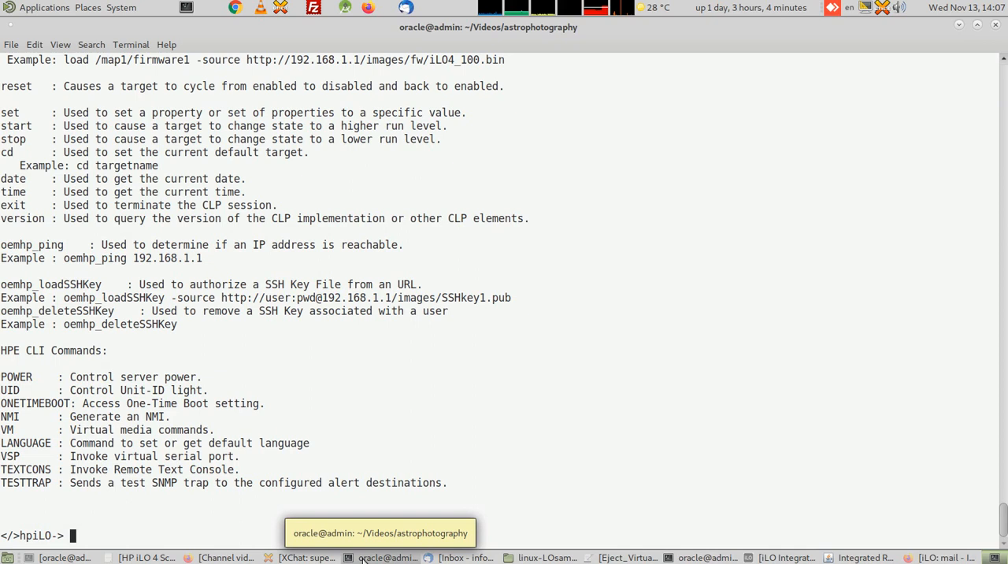
# - Run exit at the hpiLO-> prompt to close the SSH session
pyautogui.write('exit')
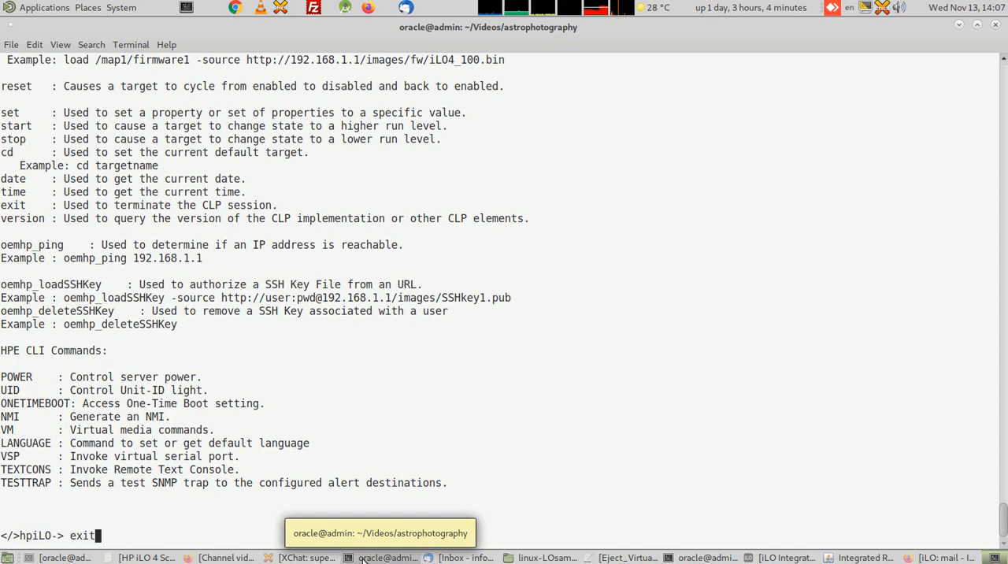
pyautogui.press('Return')
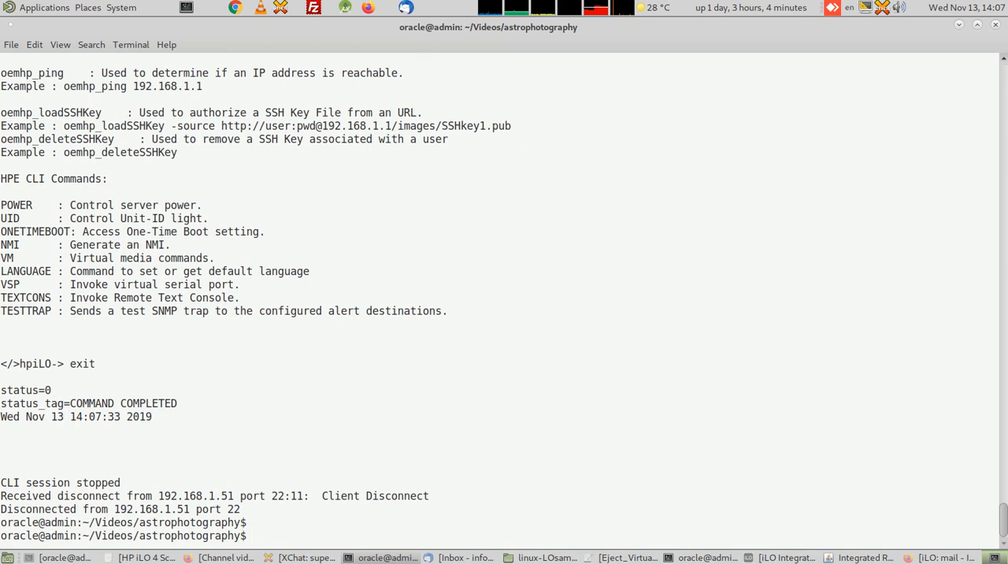
# - Run ssh-keygen with the default path, answering y to overwrite id_rsa, empty passphrase
pyautogui.write('ssh-')
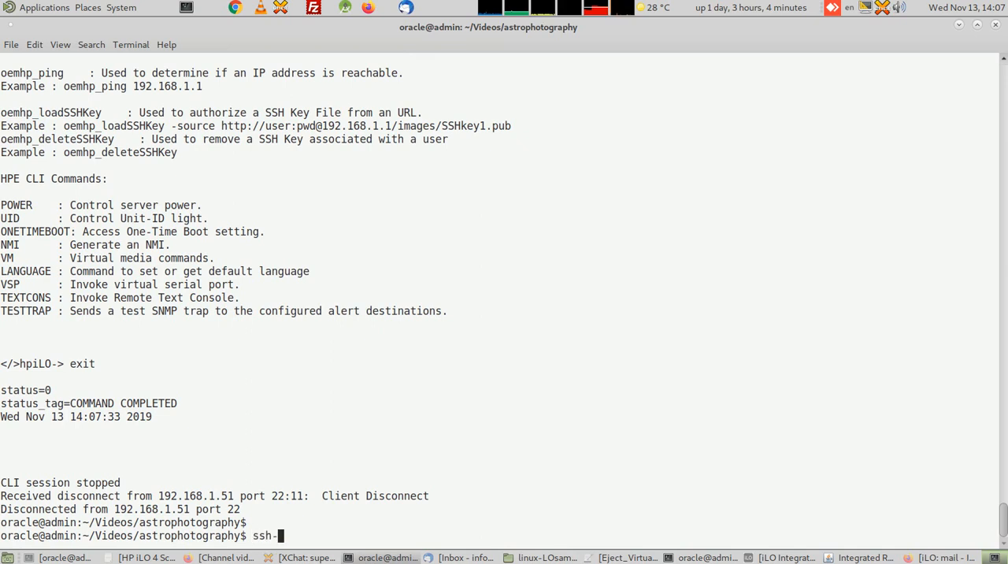
pyautogui.write('key')
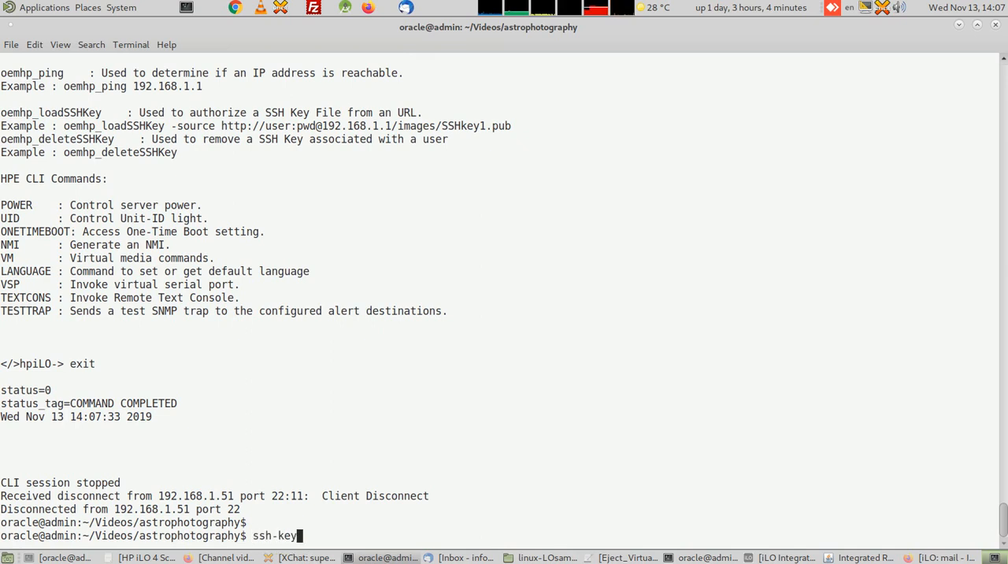
pyautogui.write('gen')
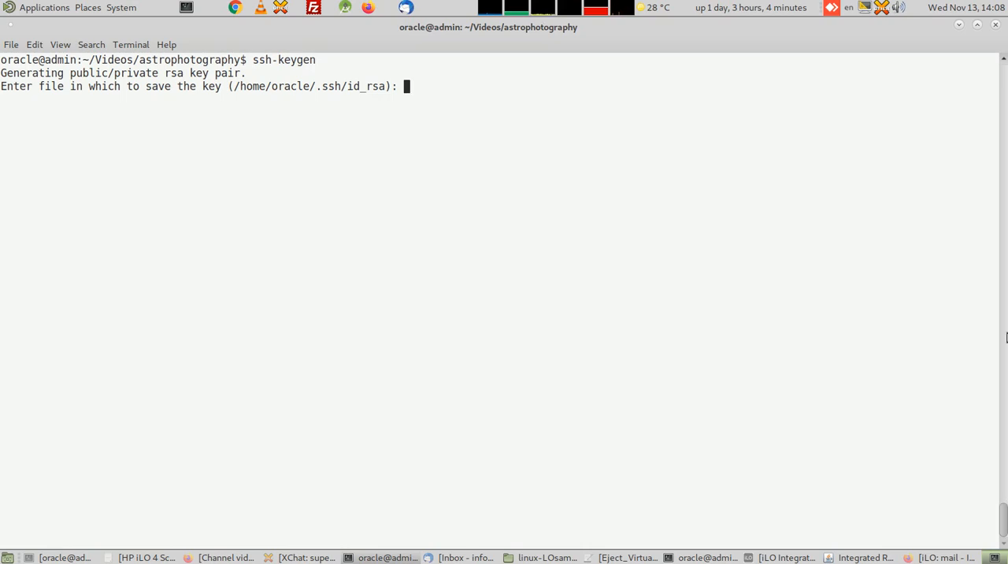
pyautogui.write('y/n)? y')
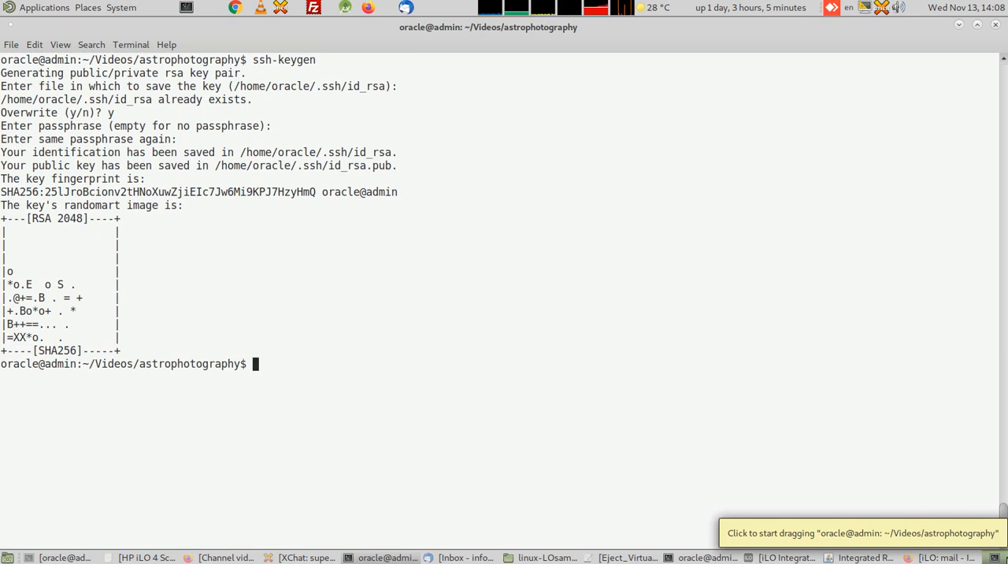
# - Start a less command on /home/oracle/.ssh/ and list the folder's key files
pyautogui.write('less /')
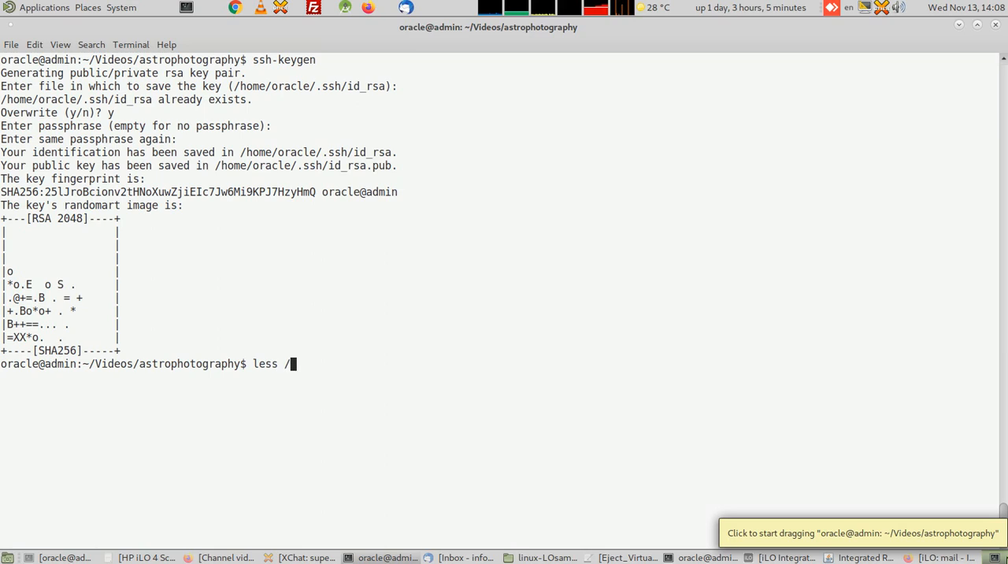
pyautogui.press('BackSpace')
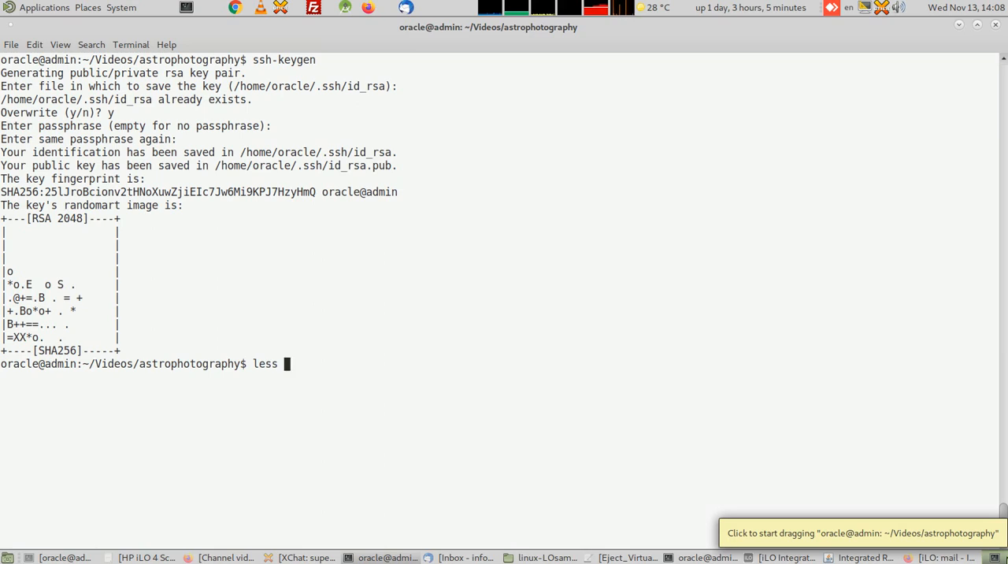
pyautogui.write('/h')
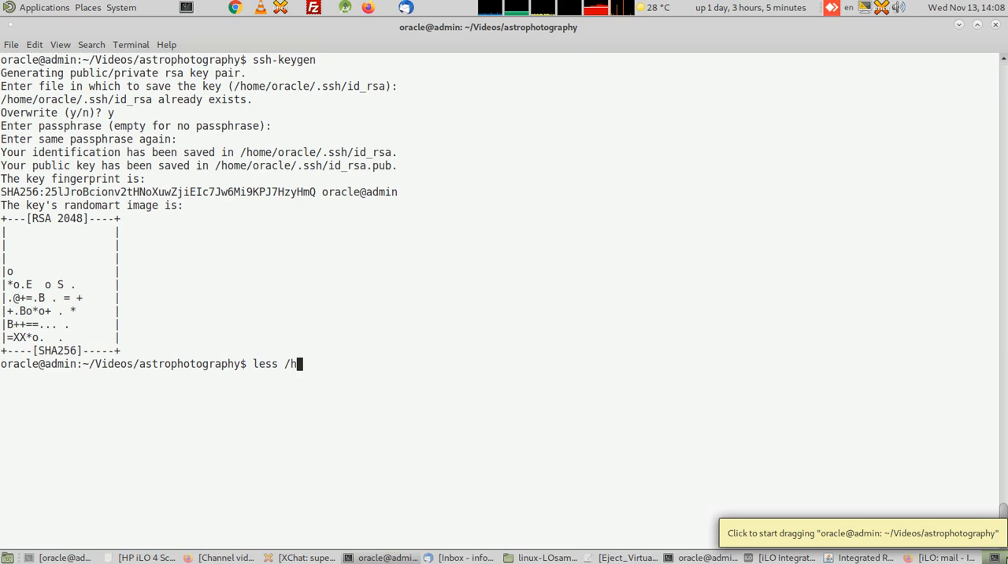
pyautogui.write('ome/oracle/')
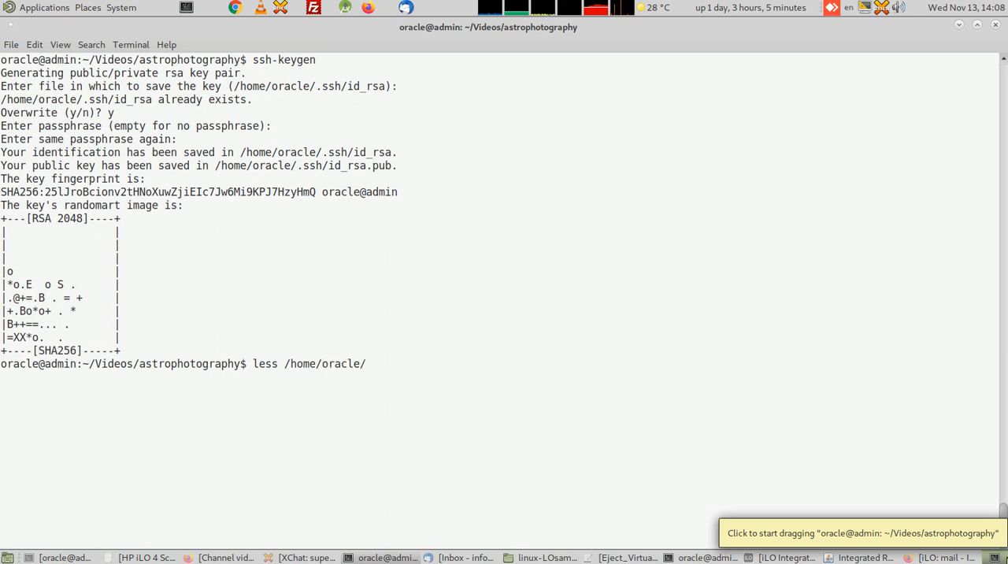
pyautogui.write('.ssh/')
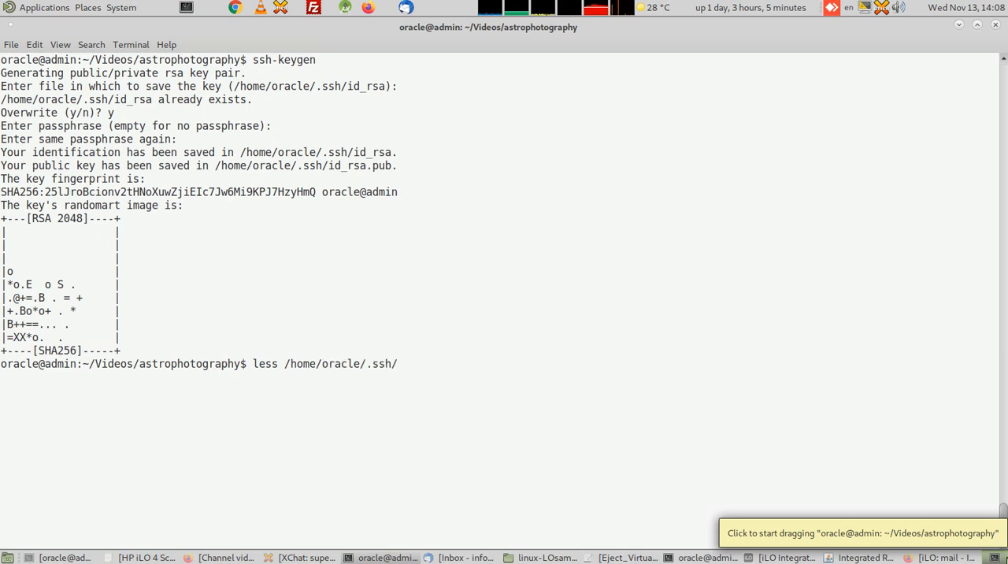
pyautogui.press('Tab')
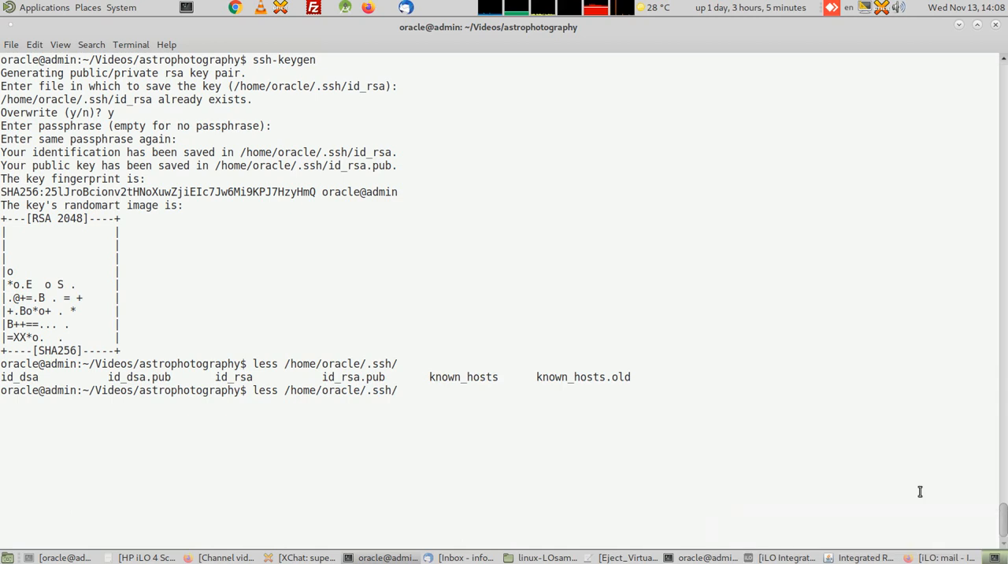
# - Complete the path with the id_rsa.pub public key file name
pyautogui.doubleClick(353, 376)
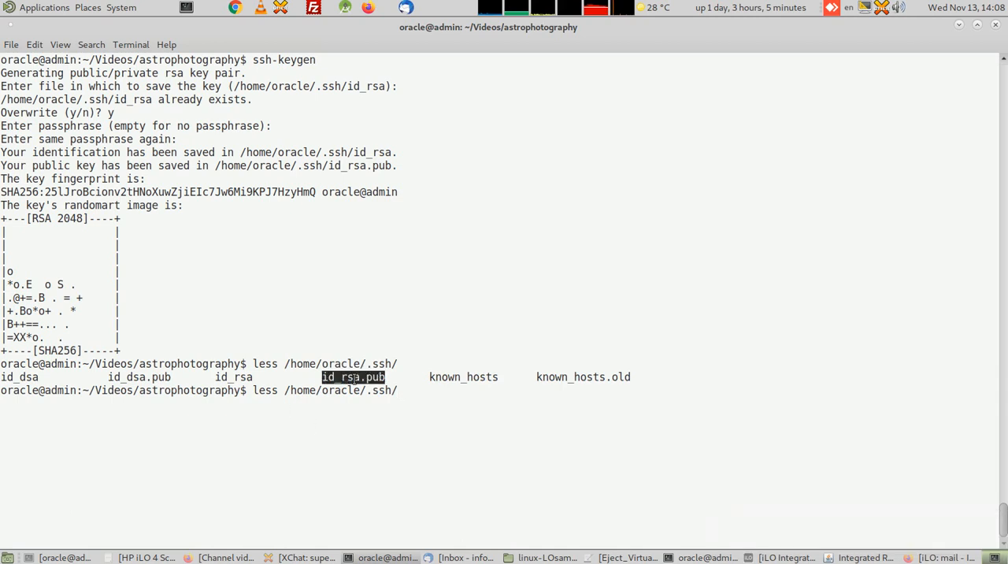
pyautogui.write('id_rsa')
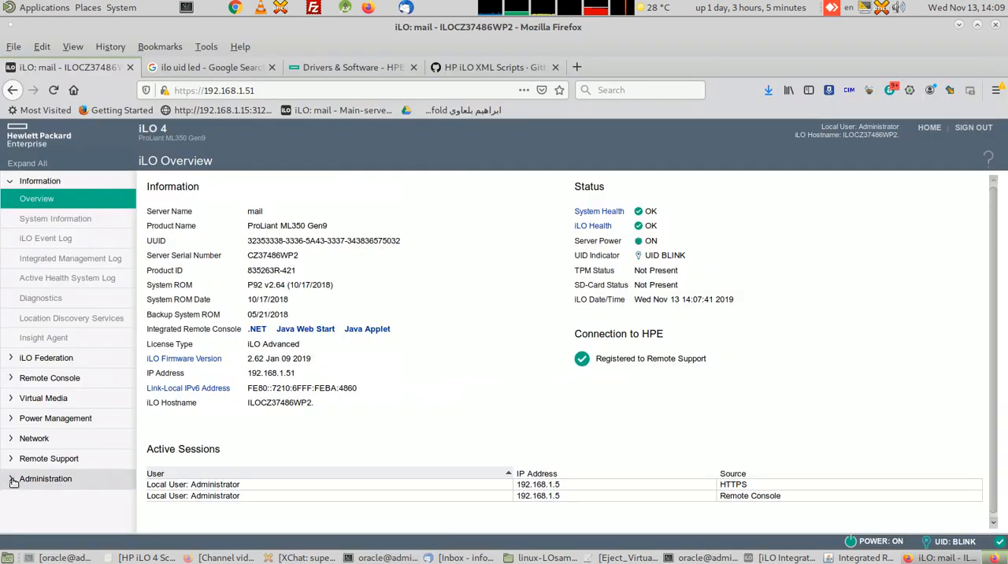
# - Go to Administration > Security and tick the Administrator row, which has no key yet
pyautogui.click(44, 479)
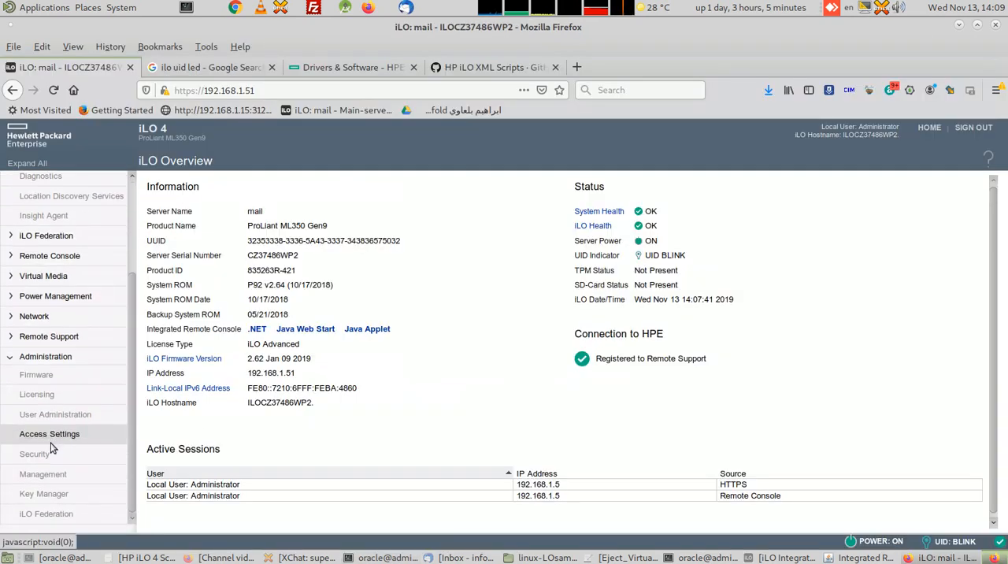
pyautogui.click(35, 454)
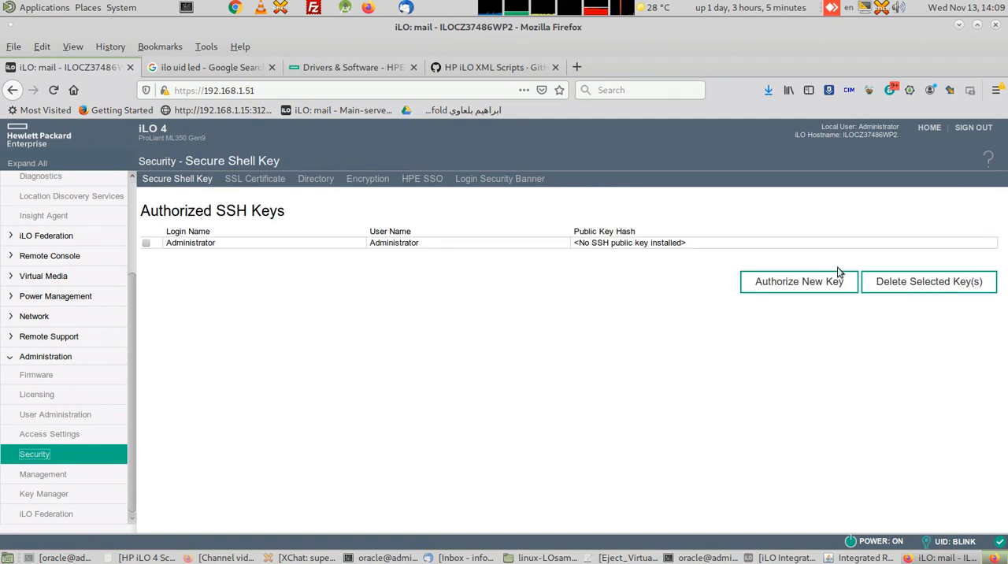
pyautogui.click(146, 243)
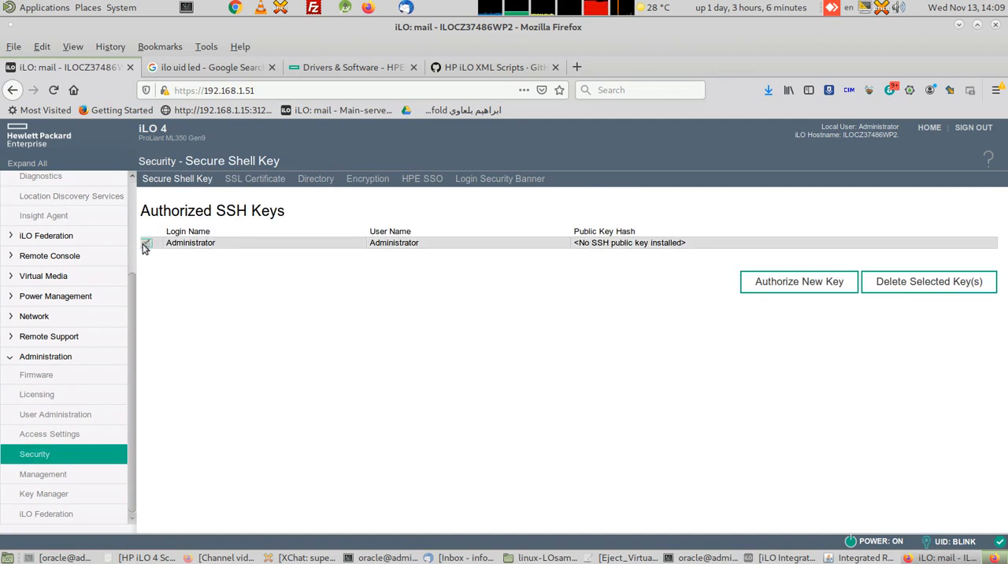
pyautogui.click(146, 242)
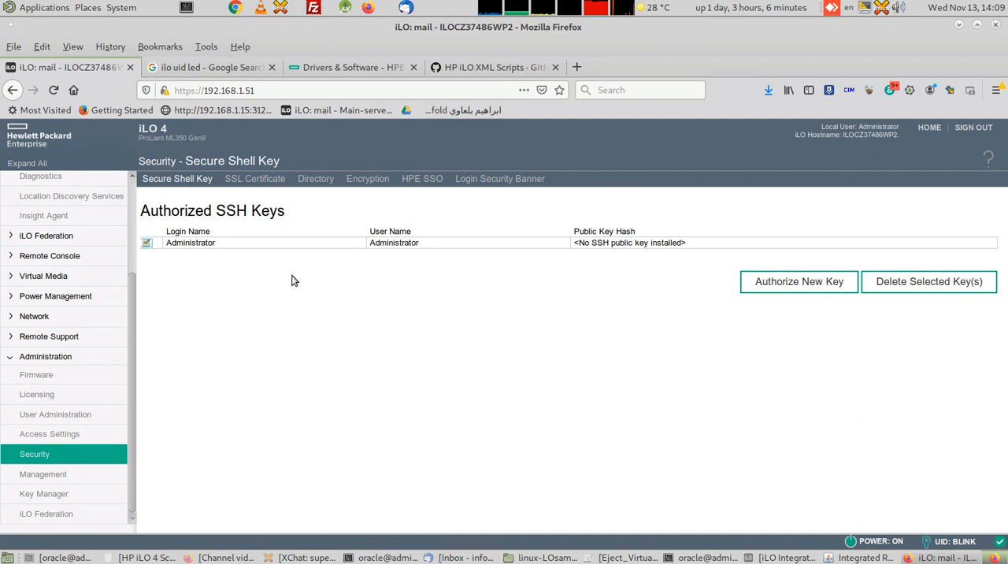
pyautogui.moveTo(826, 370)
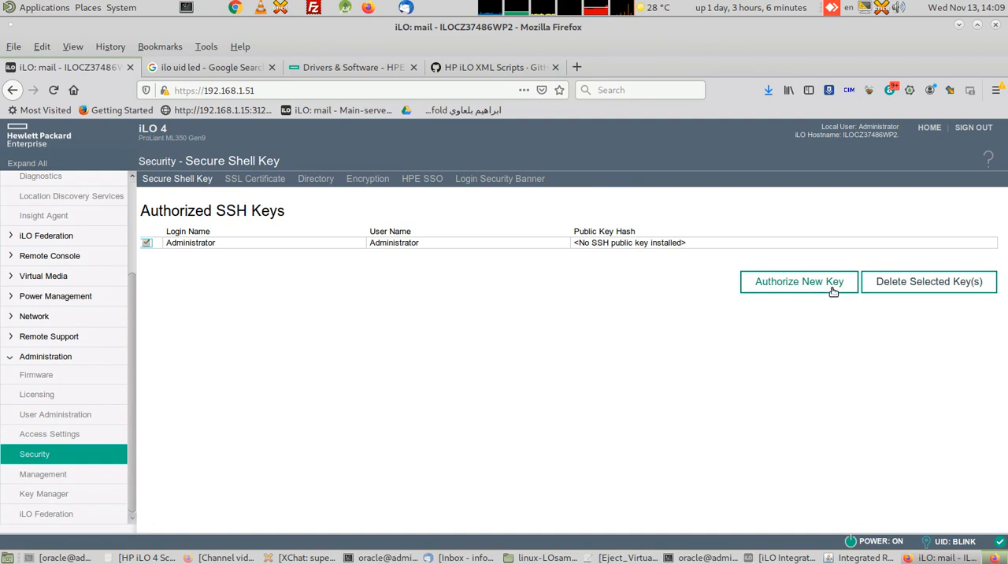
# - Authorize a new key for Administrator and import the pasted ssh-rsa public key
pyautogui.click(798, 281)
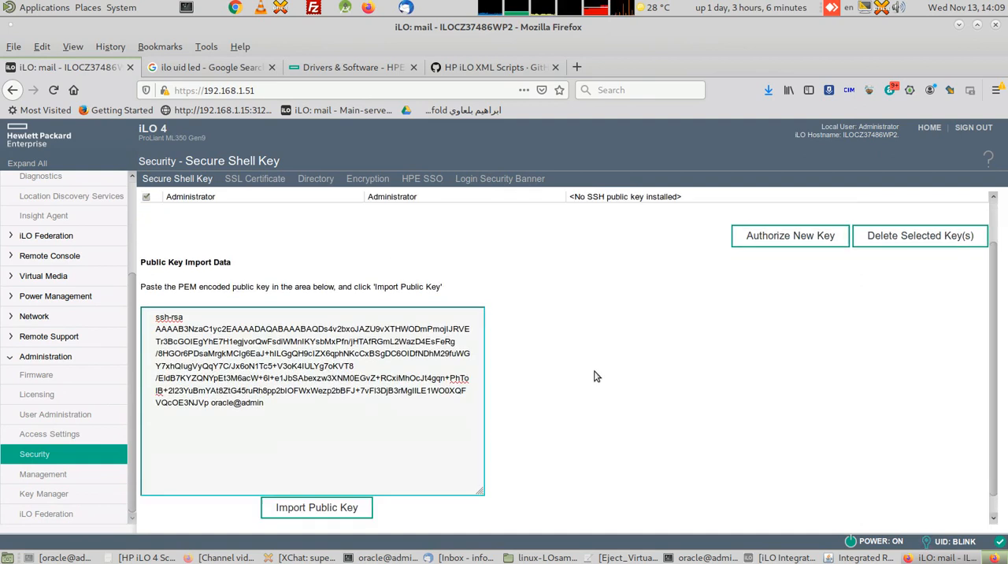
pyautogui.click(316, 508)
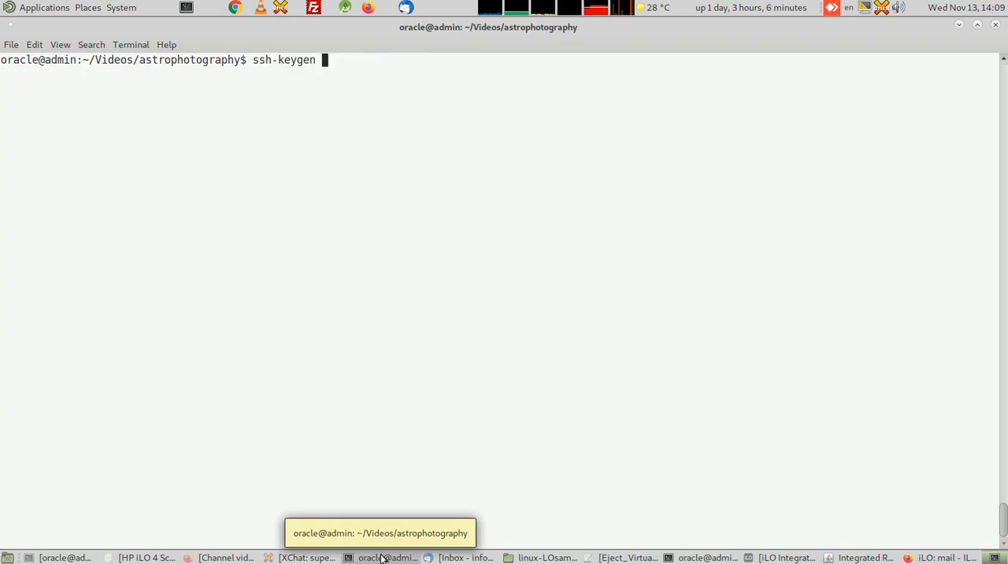
pyautogui.write('ssh Administrator@192.168.1.51')
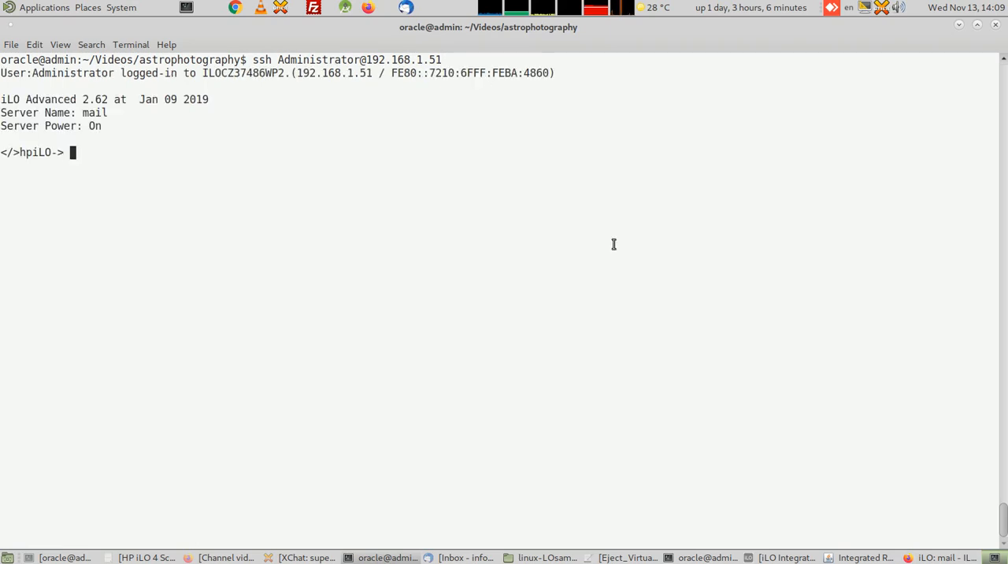
pyautogui.moveTo(838, 362)
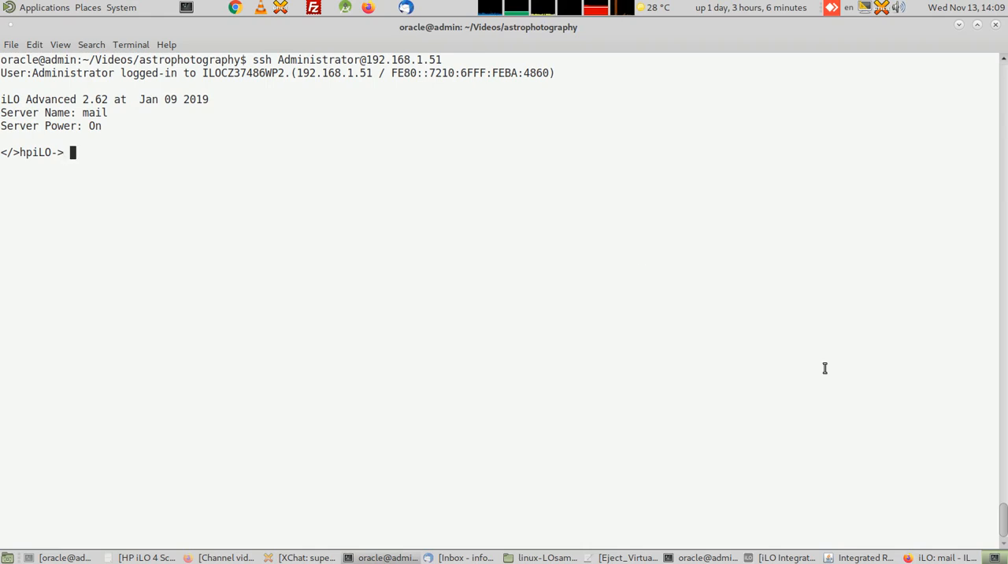
# - Run date (and time) showing Nov 13 2019 14:09:52, then enter exit
pyautogui.write('date')
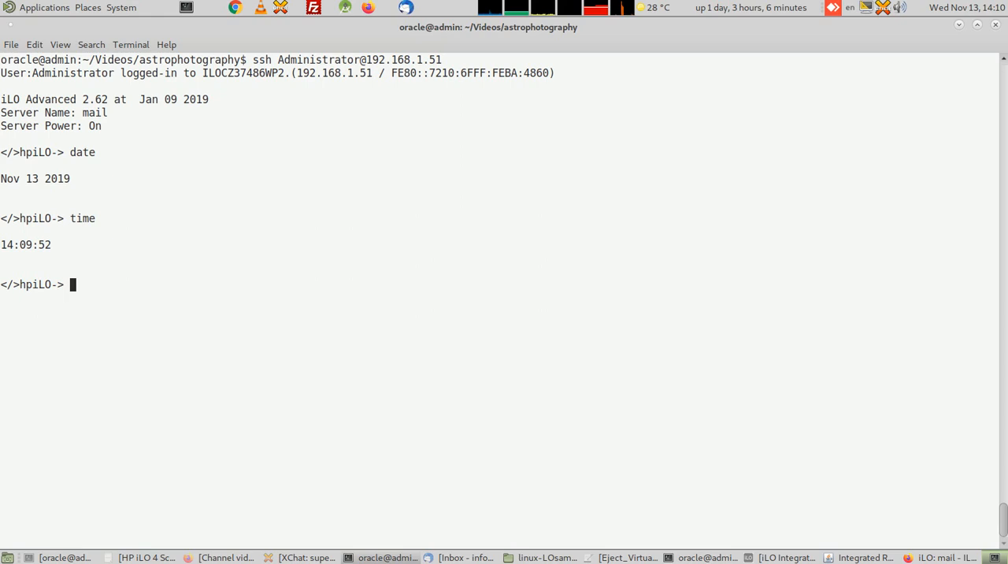
pyautogui.write('S')
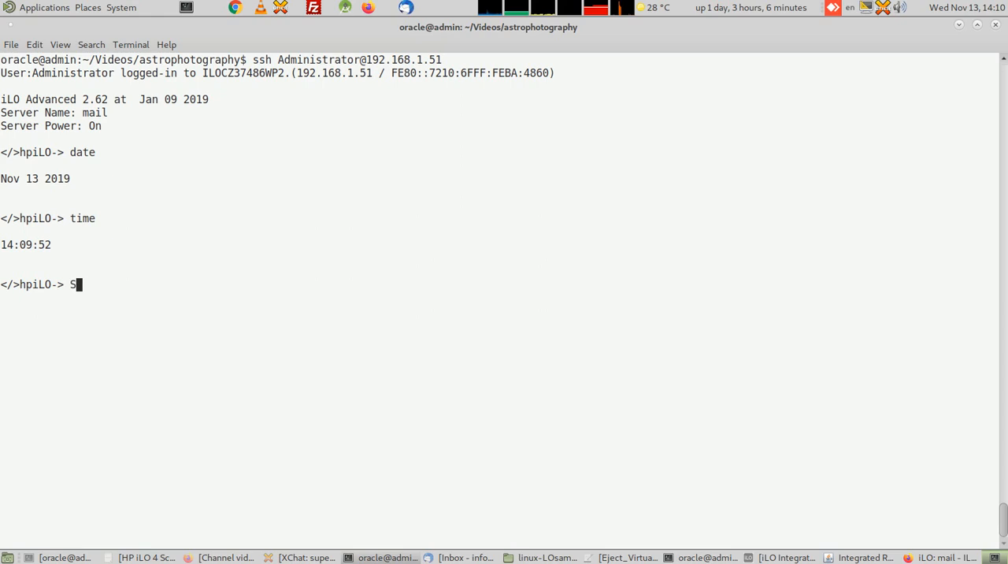
pyautogui.press('BackSpace')
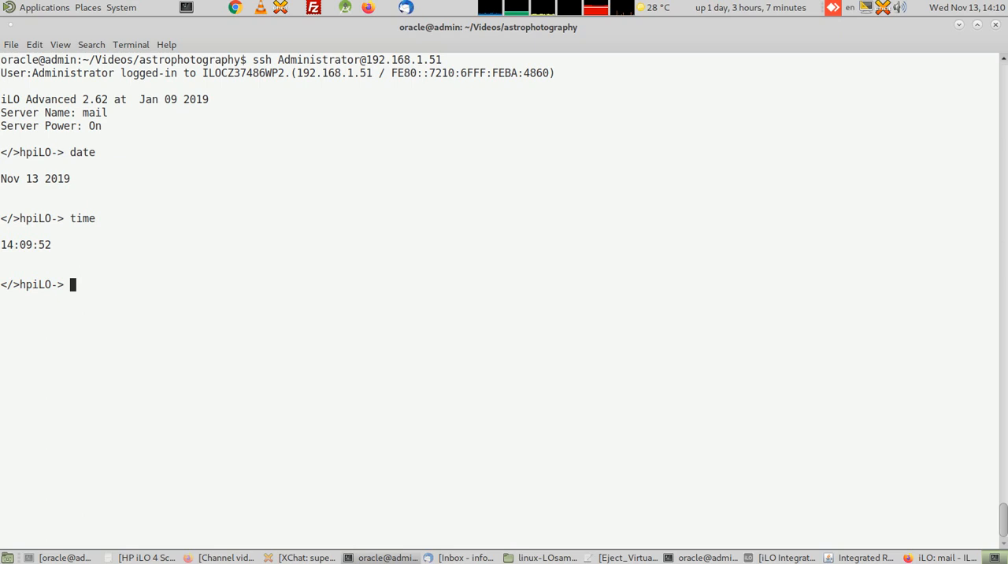
pyautogui.write('exit')
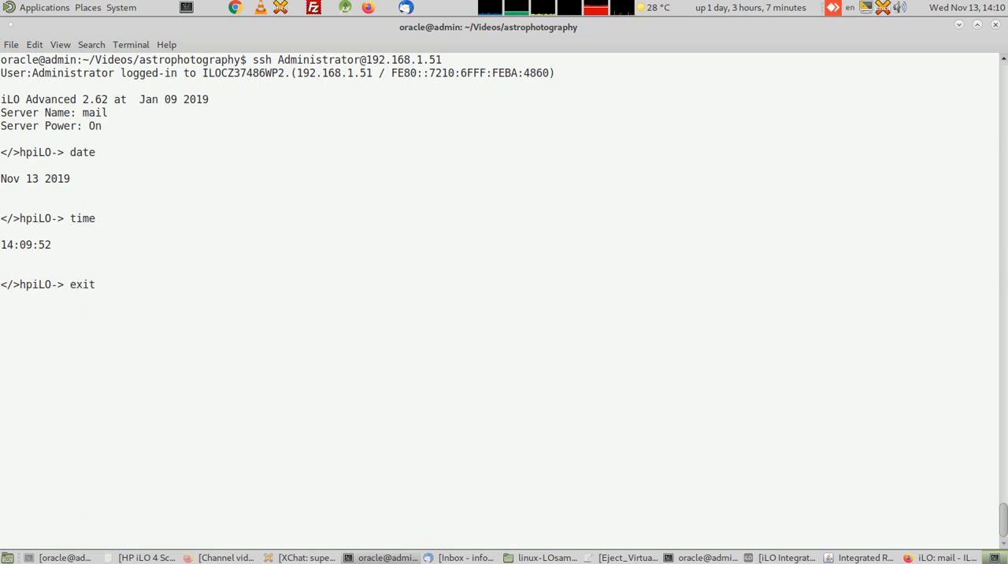